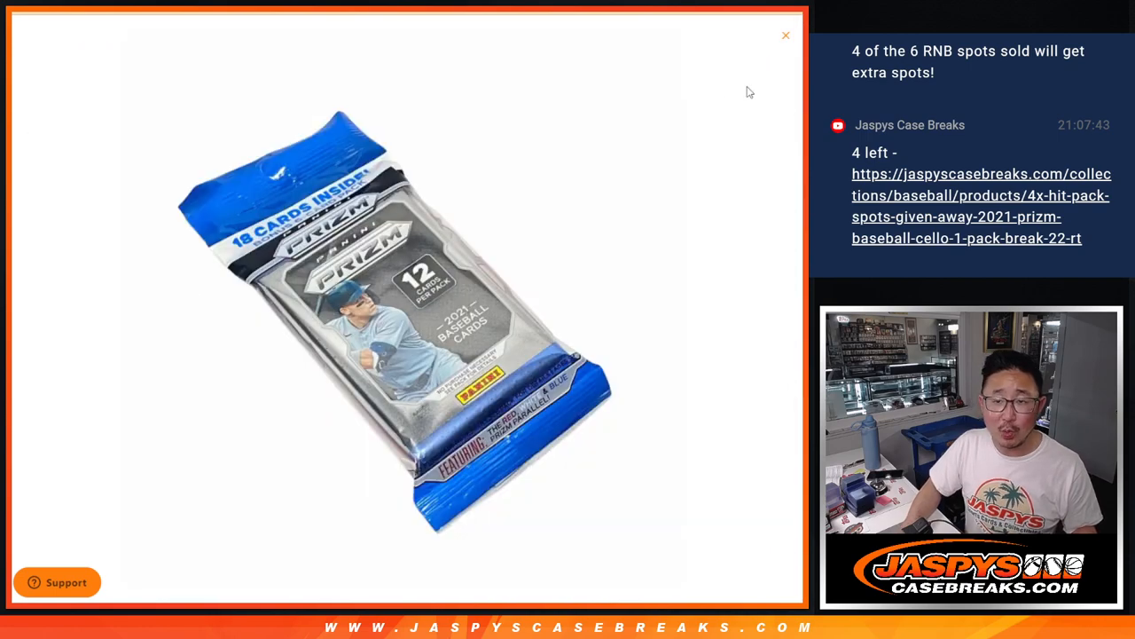
# Close the enlarged pack image on the Jaspys Case Breaks page.
pyautogui.click(785, 36)
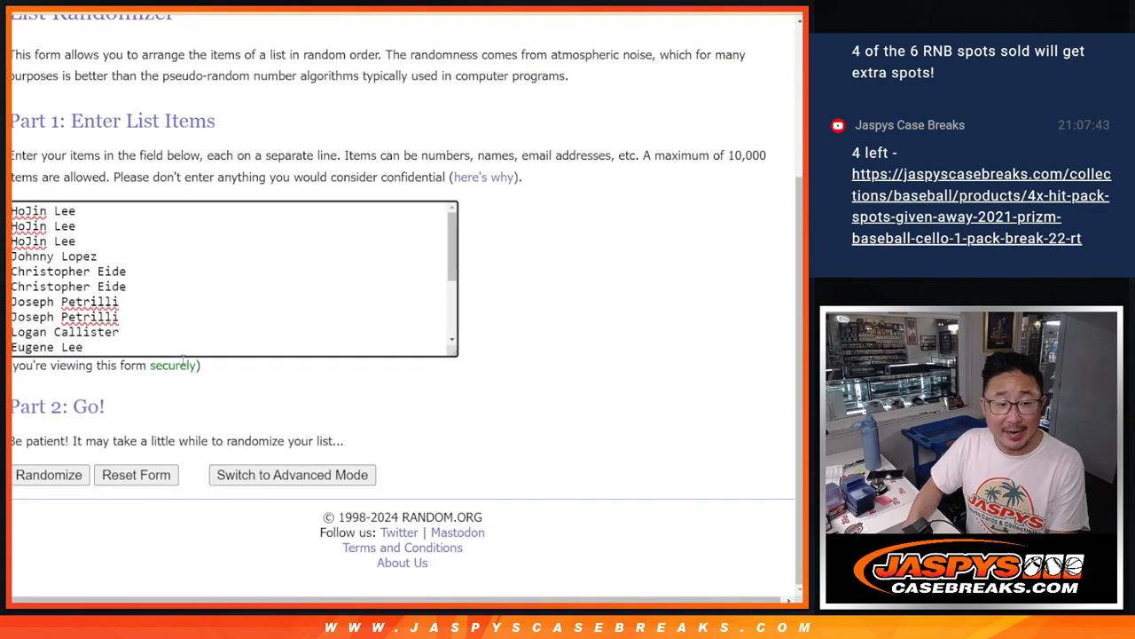
# Randomize the 18 buyer names and scroll to view the shuffled order.
pyautogui.click(49, 474)
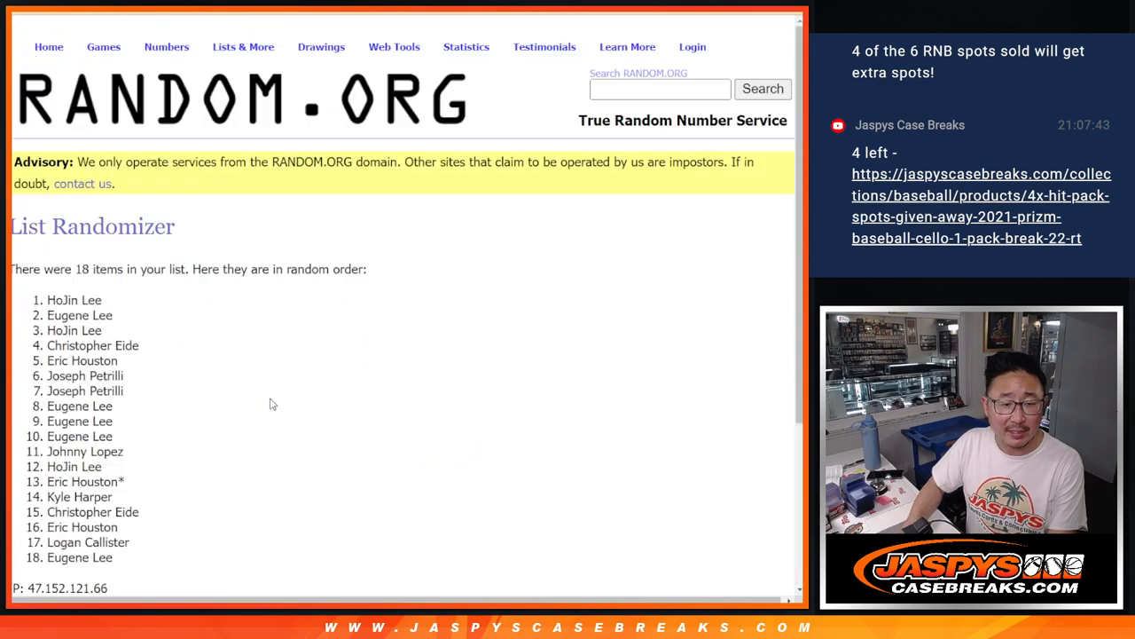
pyautogui.scroll(-3)
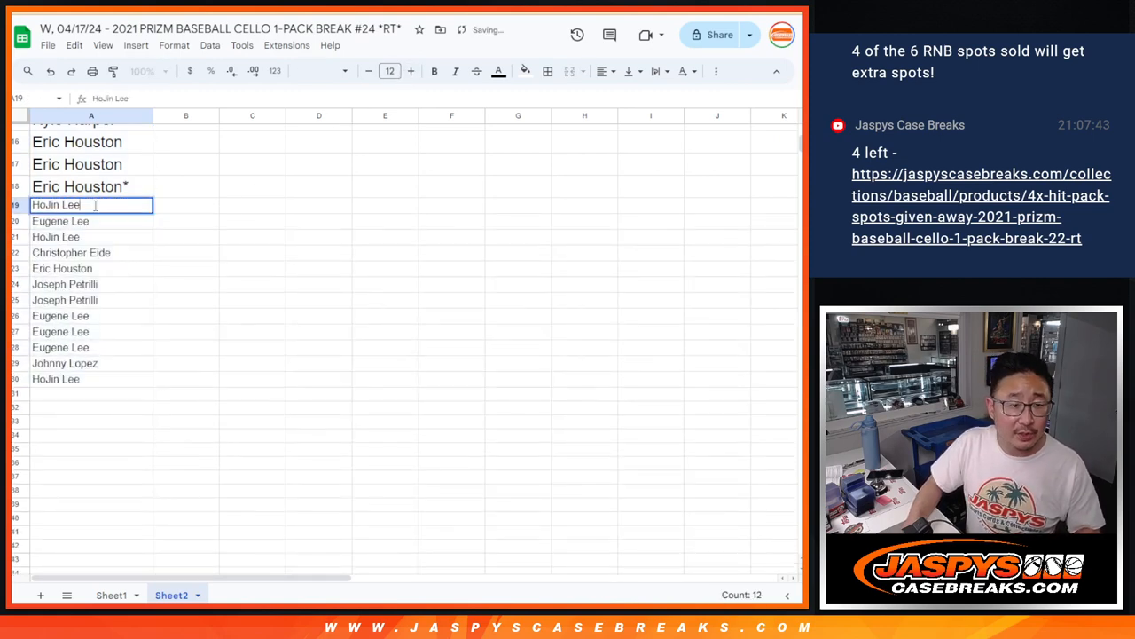
pyautogui.write('*')
pyautogui.write('^')
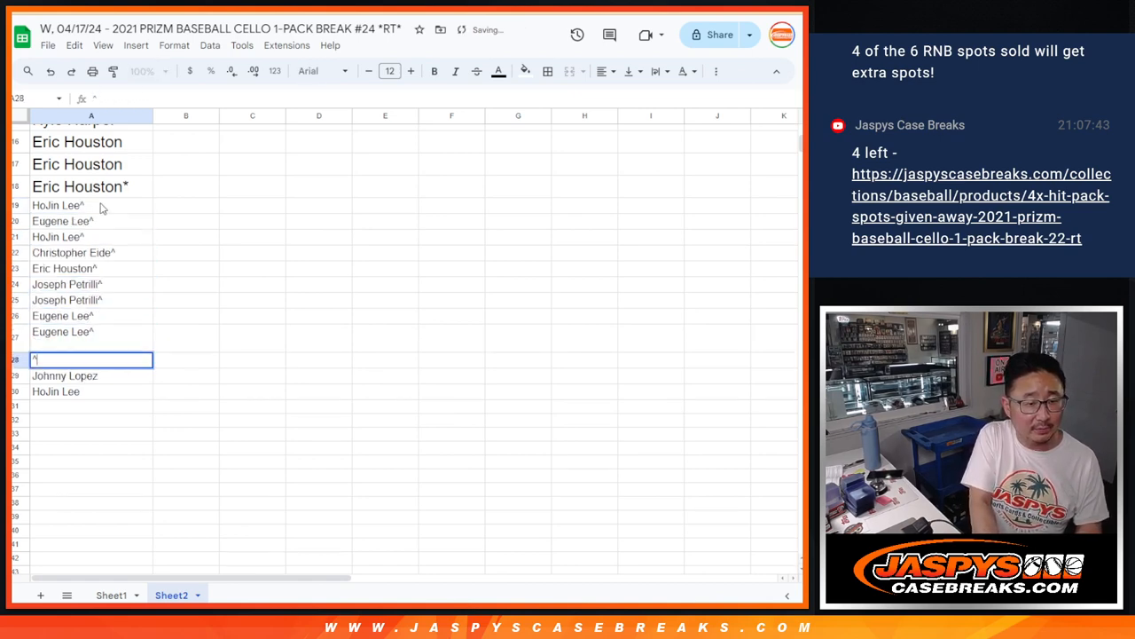
pyautogui.write('Eugene Lee')
pyautogui.click(91, 391)
pyautogui.write('^')
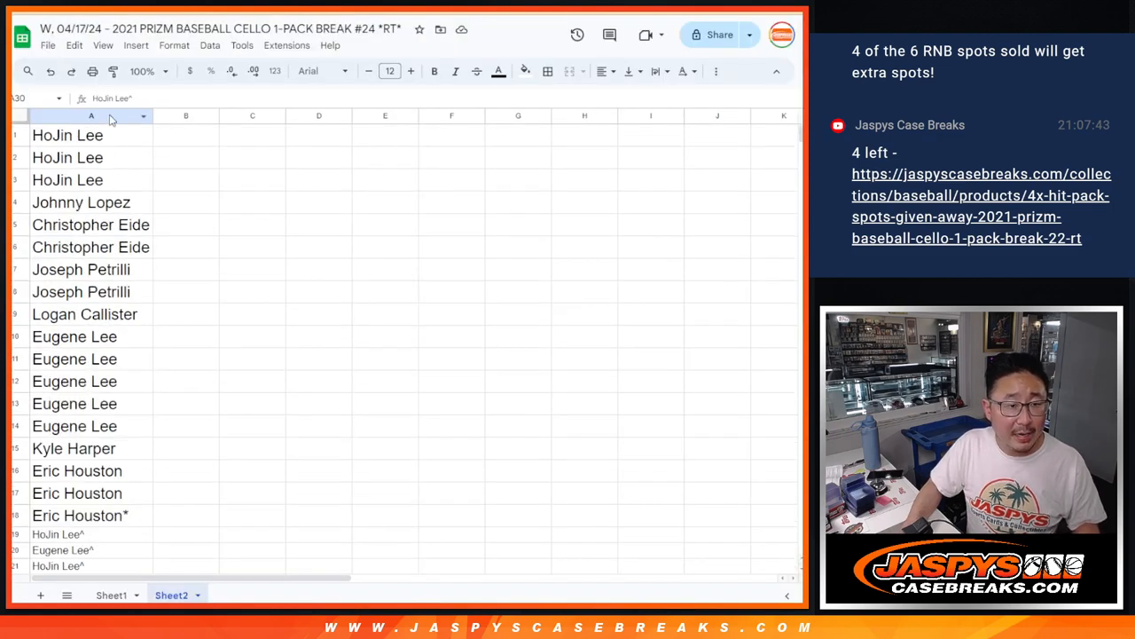
pyautogui.click(111, 595)
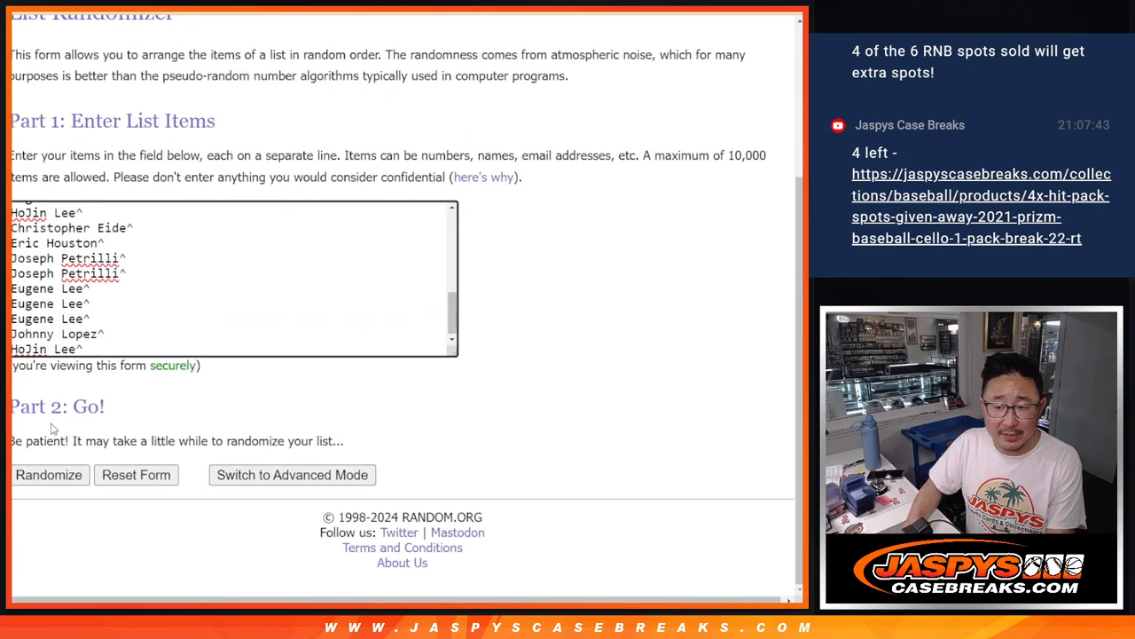
# Shuffle the 30-name list with Randomize, then reshuffle it with Again!
pyautogui.click(49, 475)
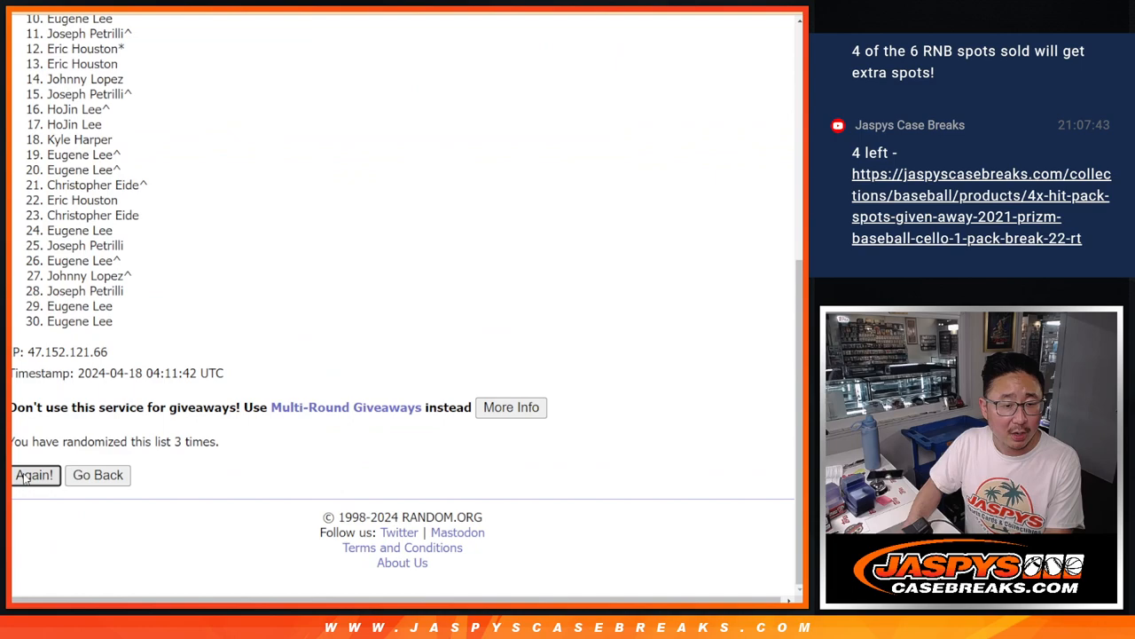
pyautogui.click(35, 475)
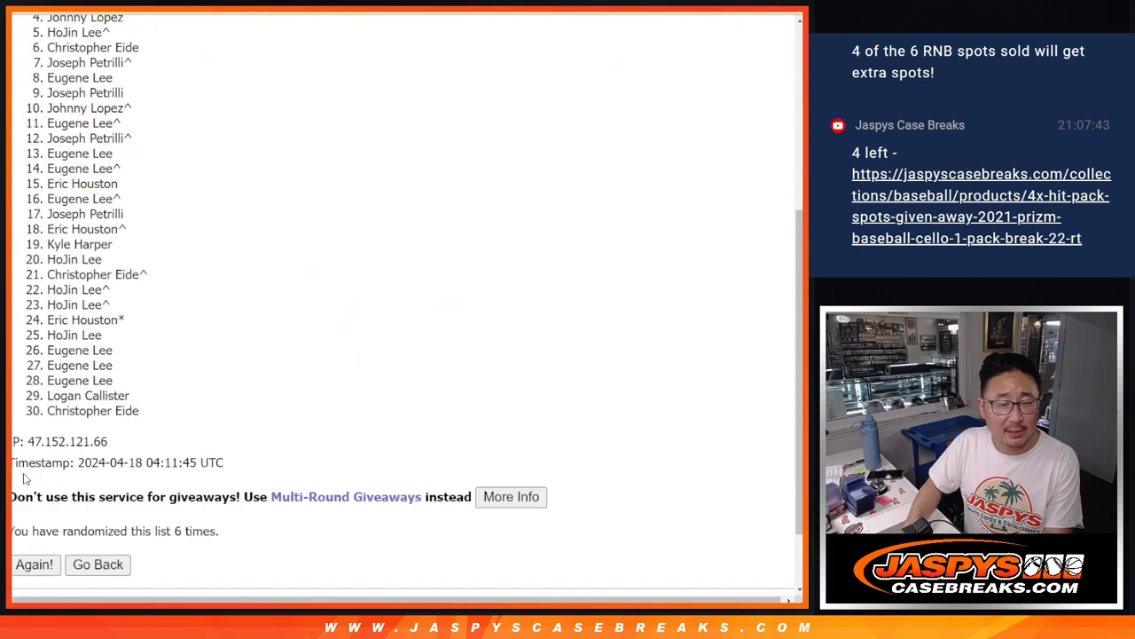
pyautogui.click(34, 564)
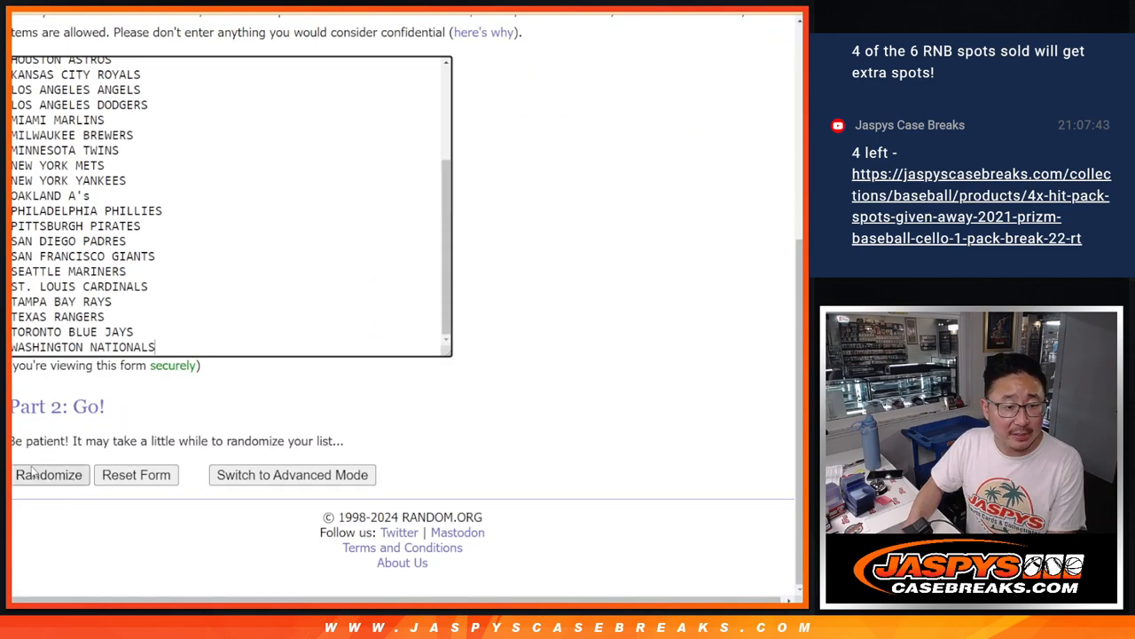
# Randomize the 30 MLB teams and scroll down to the shuffled list.
pyautogui.click(49, 475)
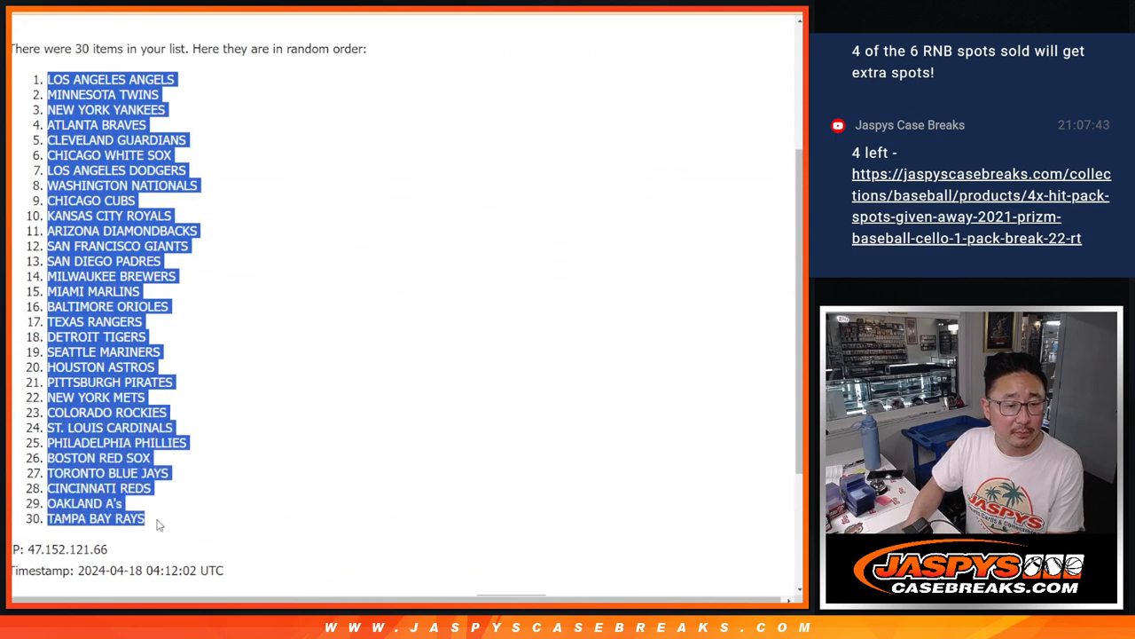
pyautogui.scroll(-3)
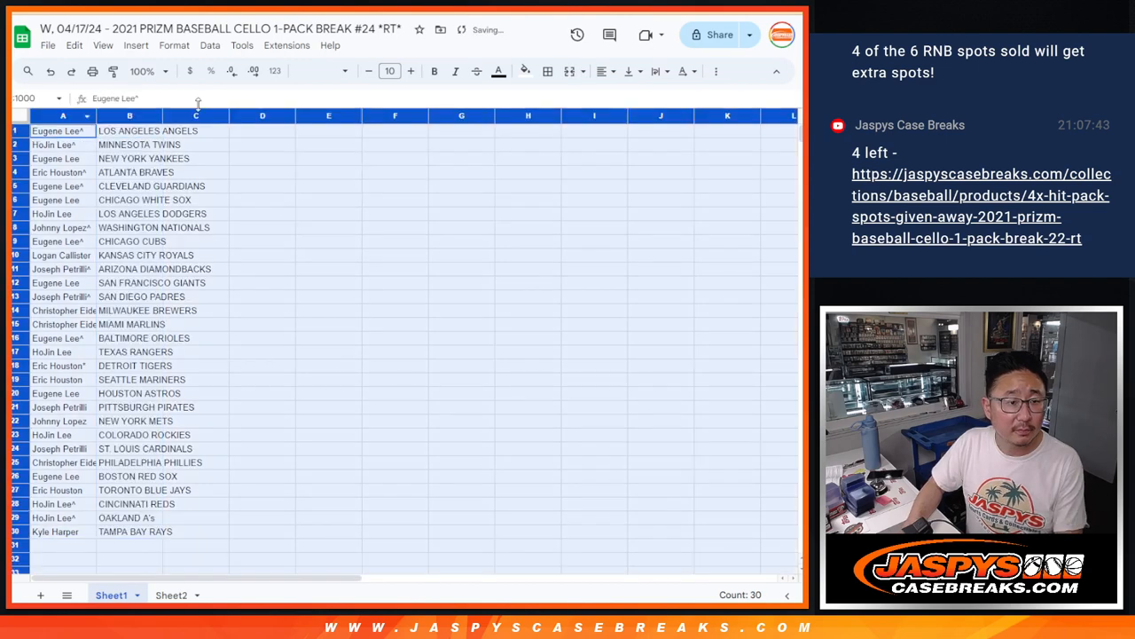
# Zoom the Sheet1 view to 150% and scroll through the name–team pairings.
pyautogui.click(389, 71)
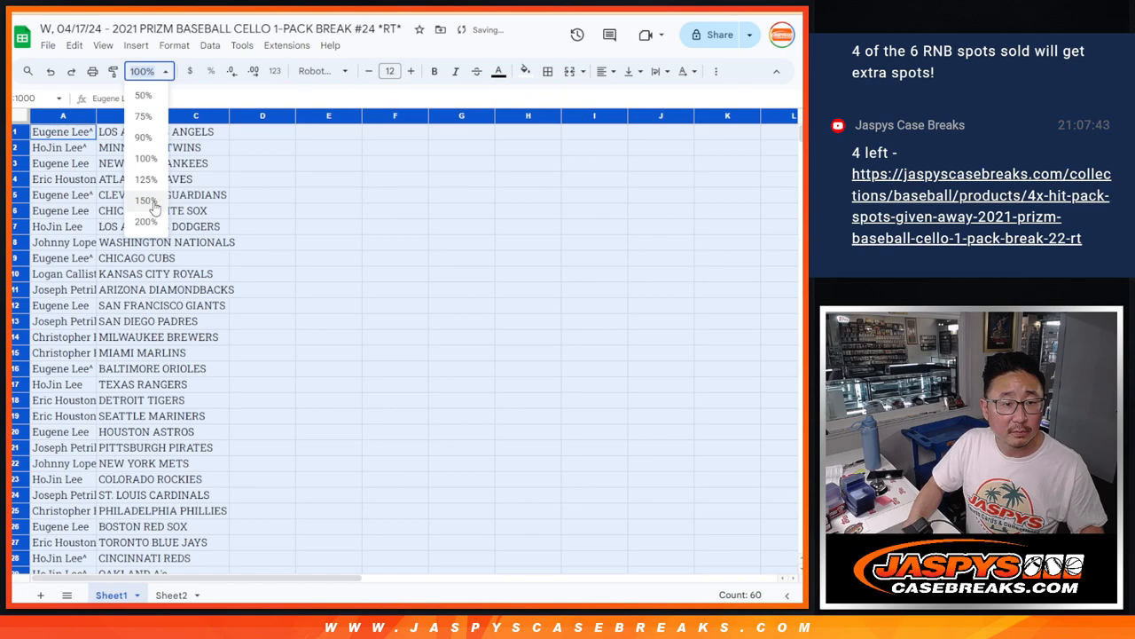
pyautogui.click(145, 201)
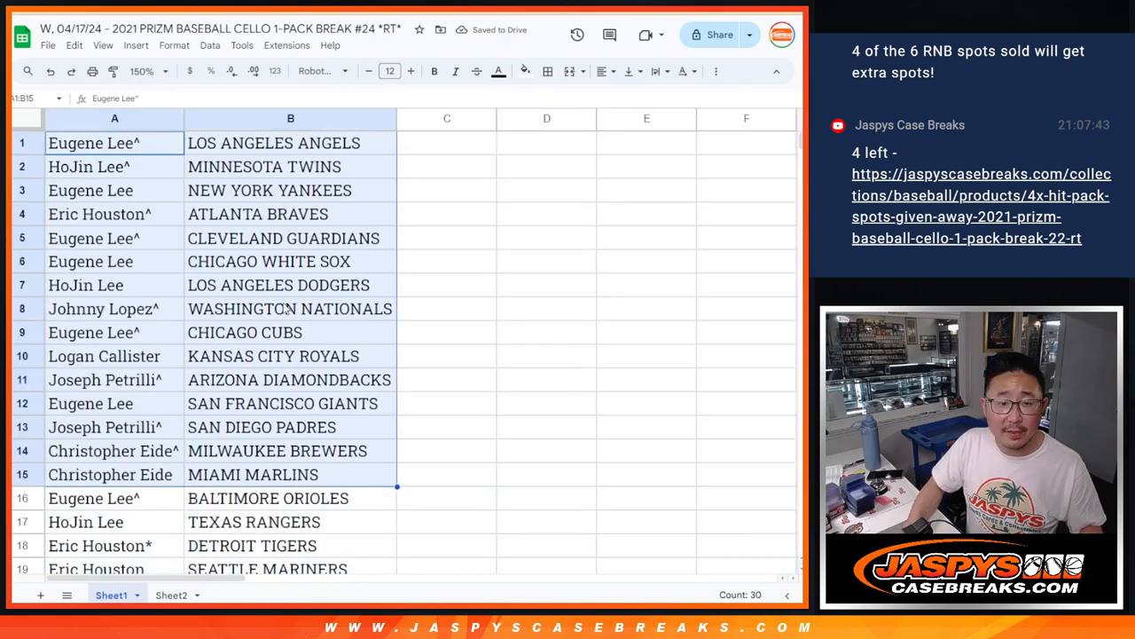
pyautogui.scroll(-3)
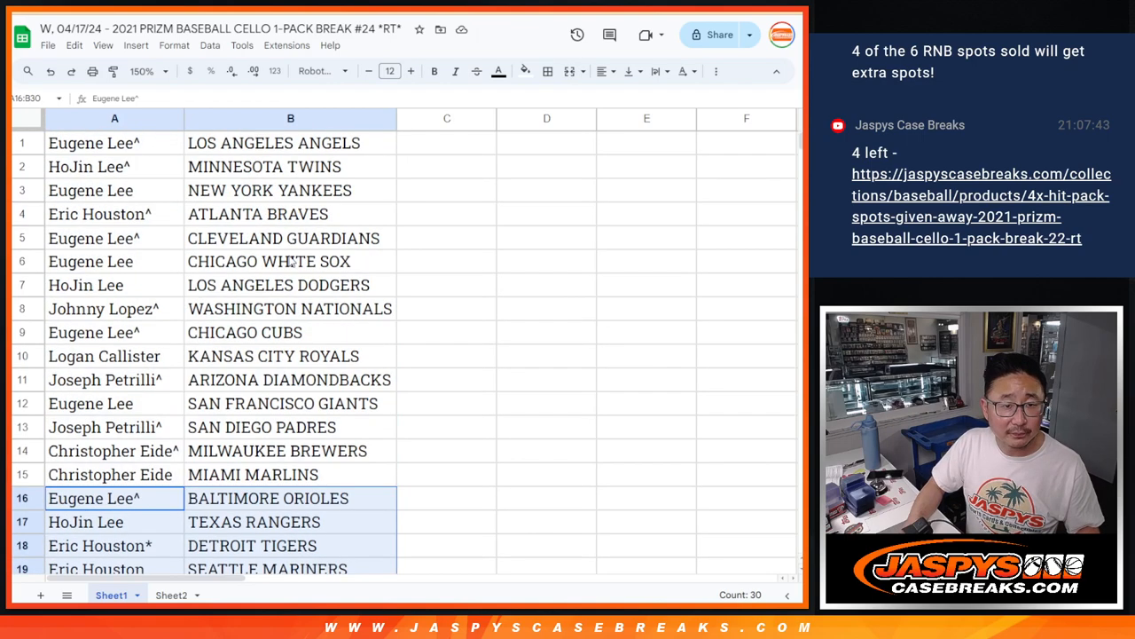
pyautogui.click(138, 71)
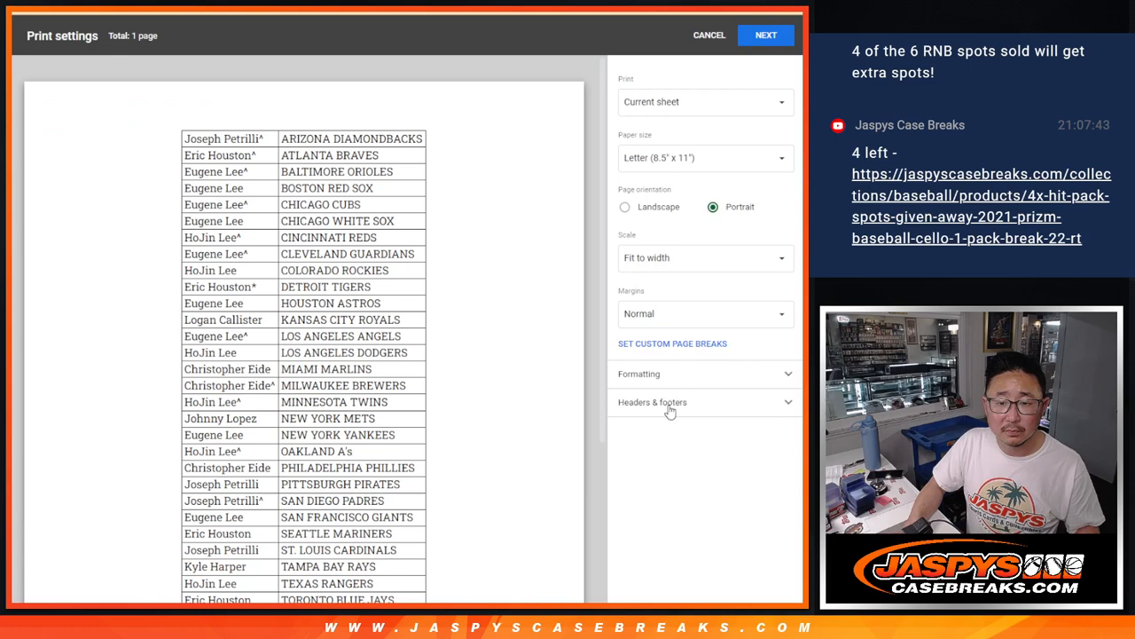
# Confirm the single-page print settings and continue to printing.
pyautogui.click(765, 34)
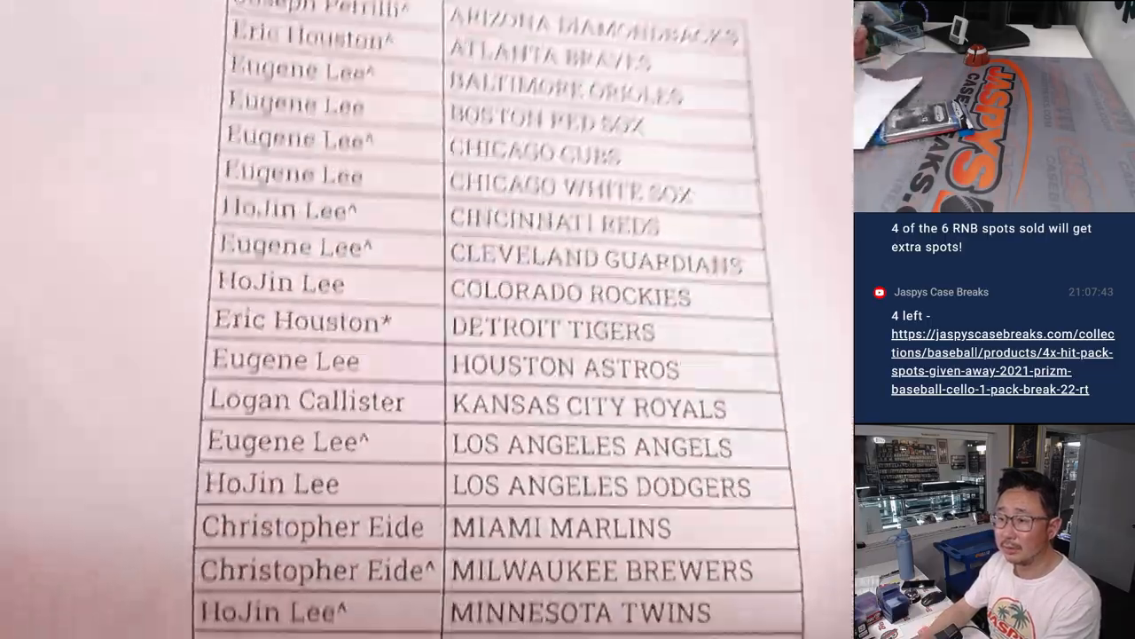
pyautogui.scroll(-3)
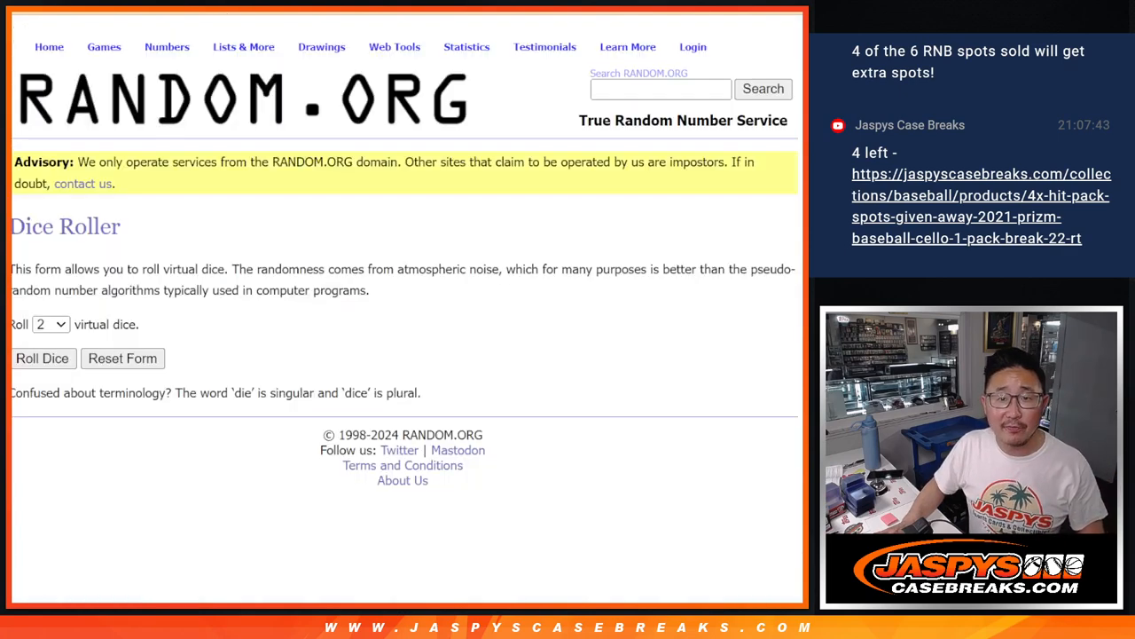
pyautogui.click(243, 46)
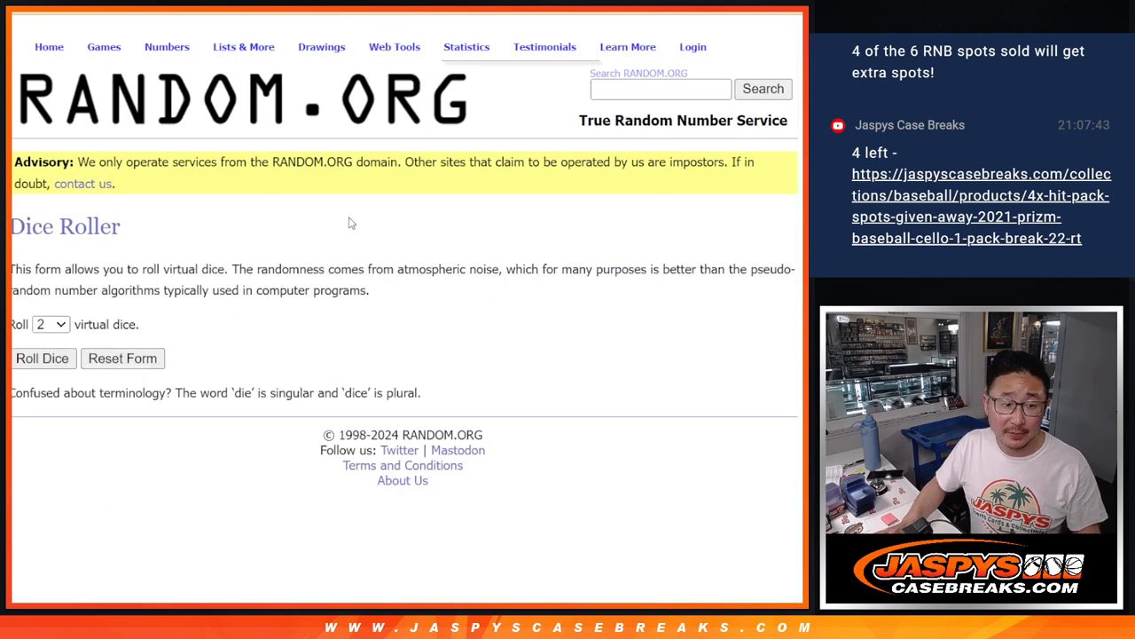
pyautogui.click(42, 358)
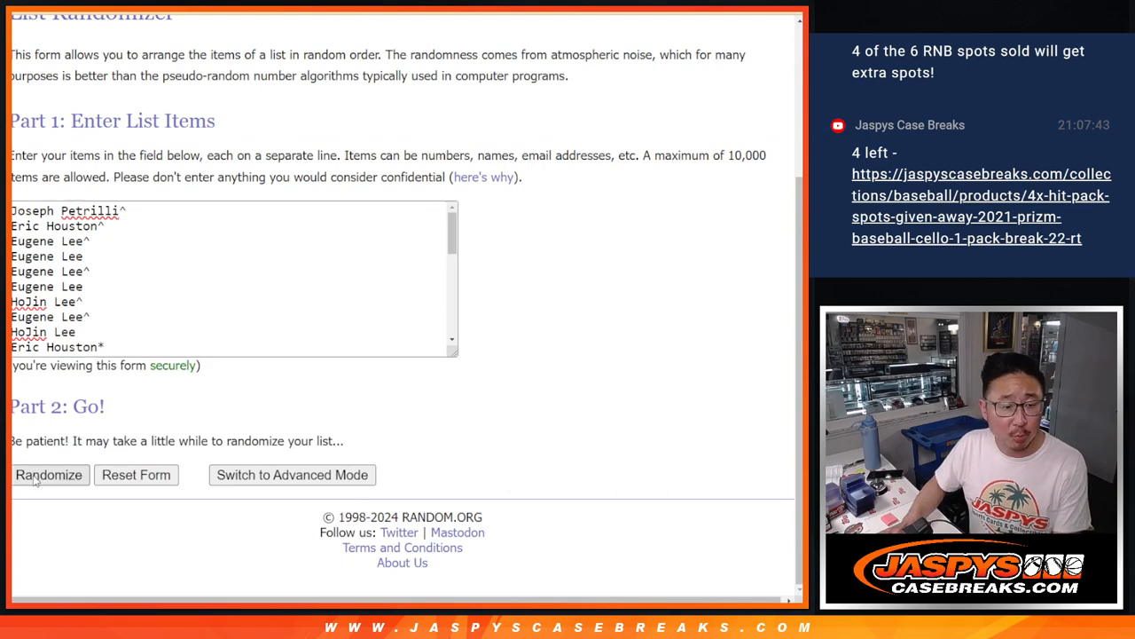
# Shuffle the 30 names with Randomize and Again!, then scroll to find the top four.
pyautogui.click(48, 474)
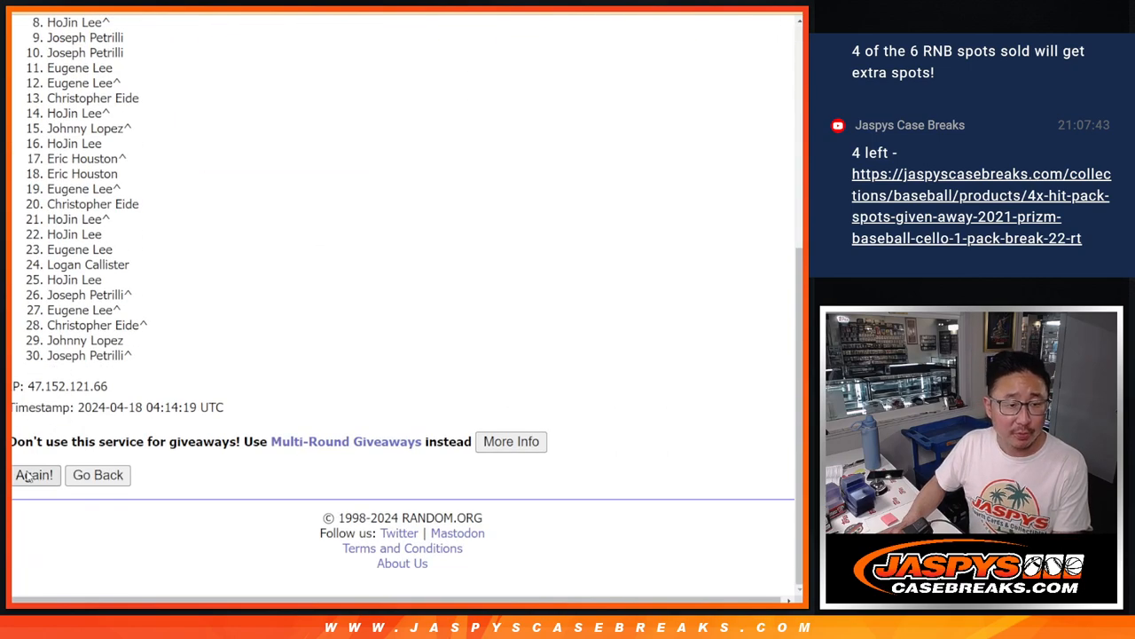
pyautogui.click(35, 475)
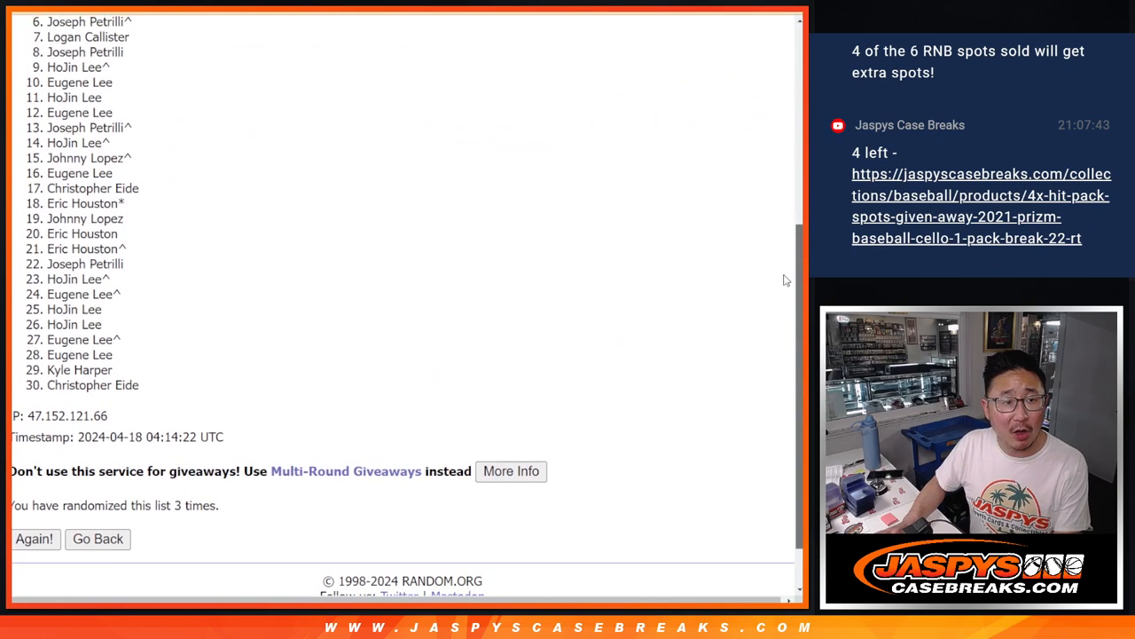
pyautogui.scroll(-3)
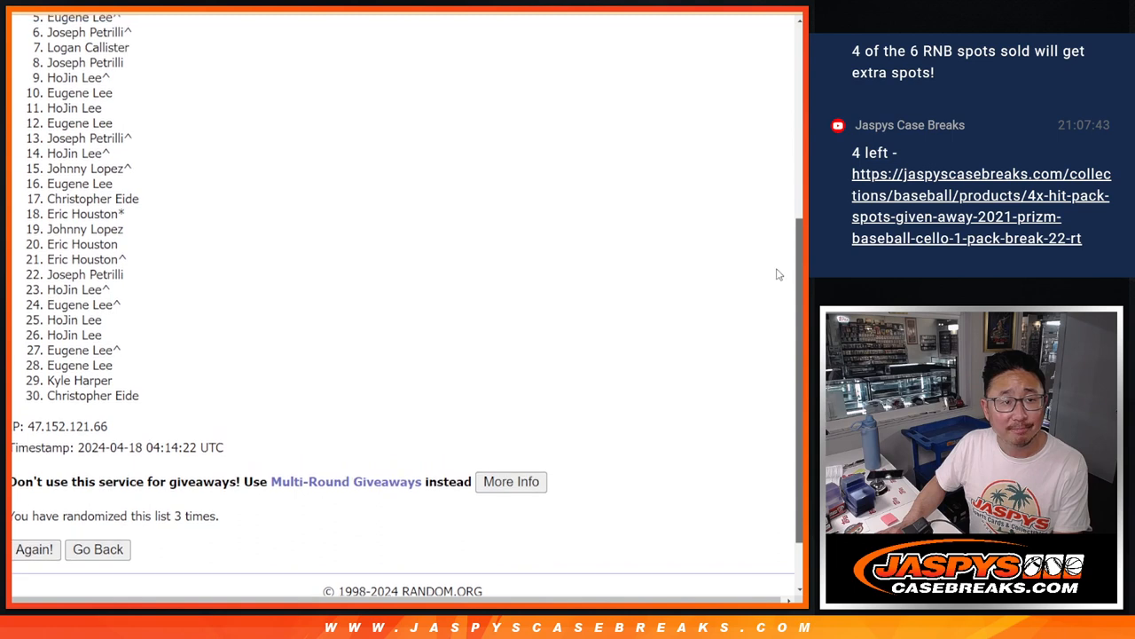
pyautogui.scroll(-3)
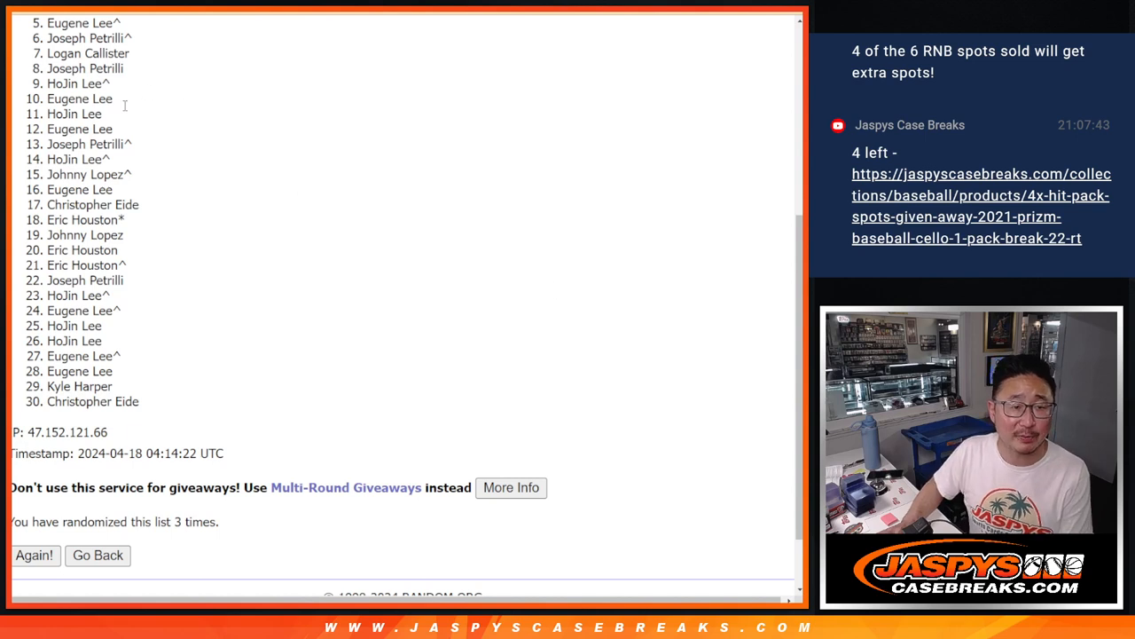
pyautogui.moveTo(351, 322)
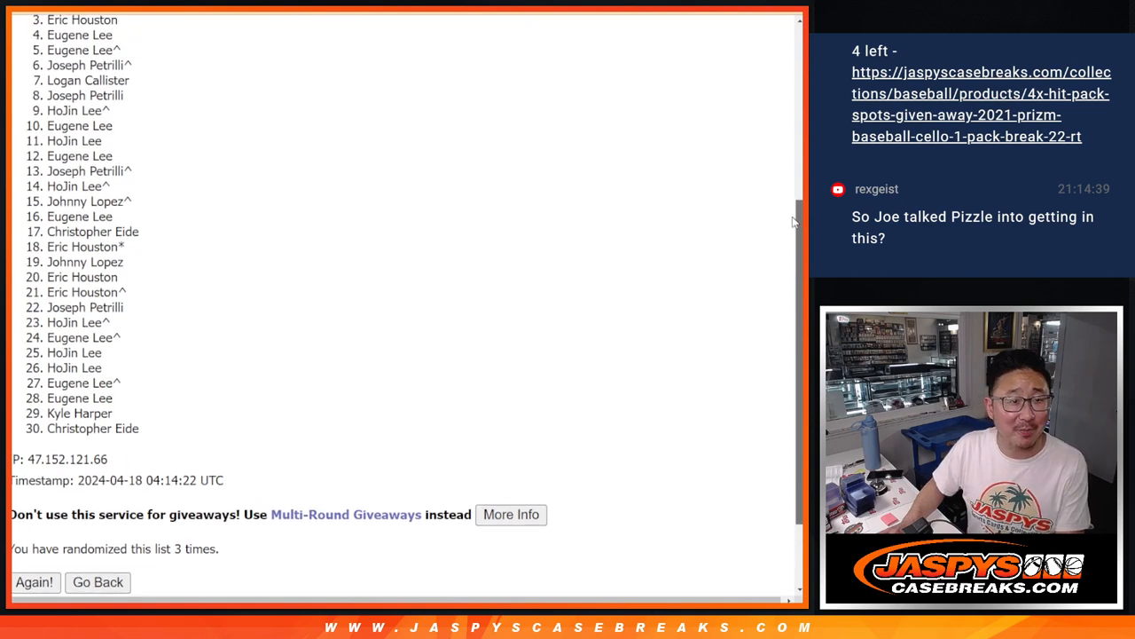
pyautogui.scroll(-3)
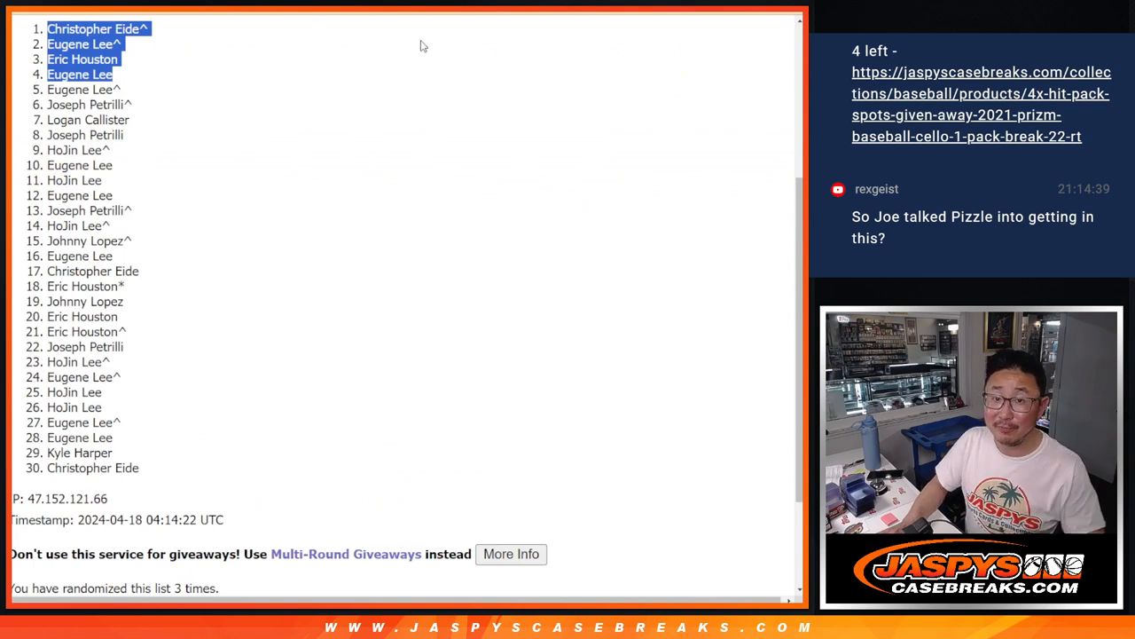
pyautogui.moveTo(364, 79)
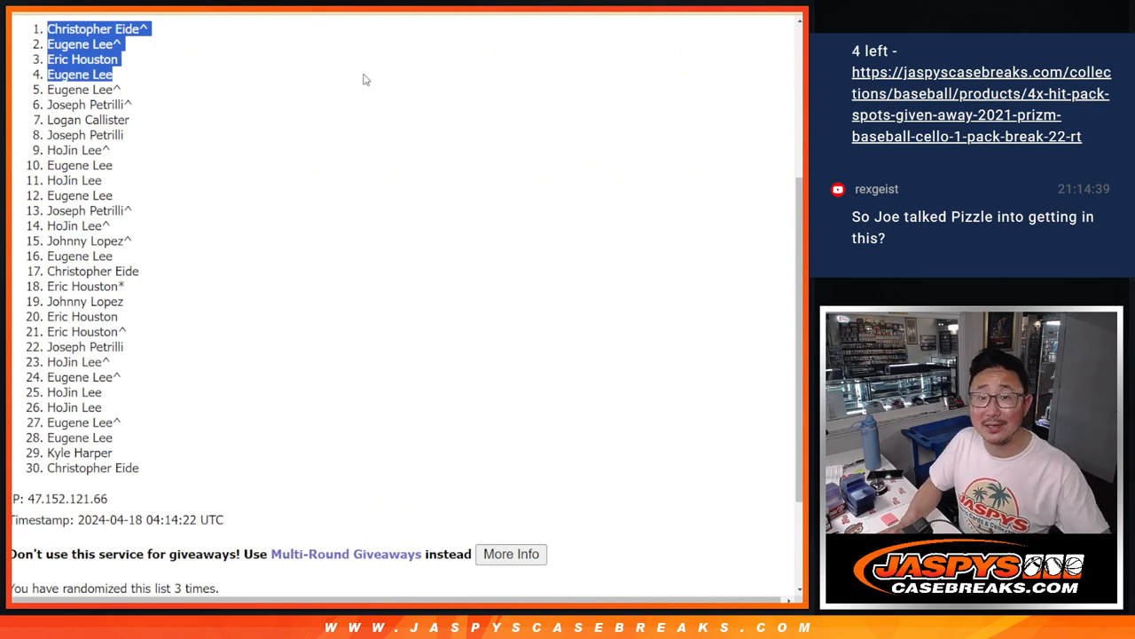